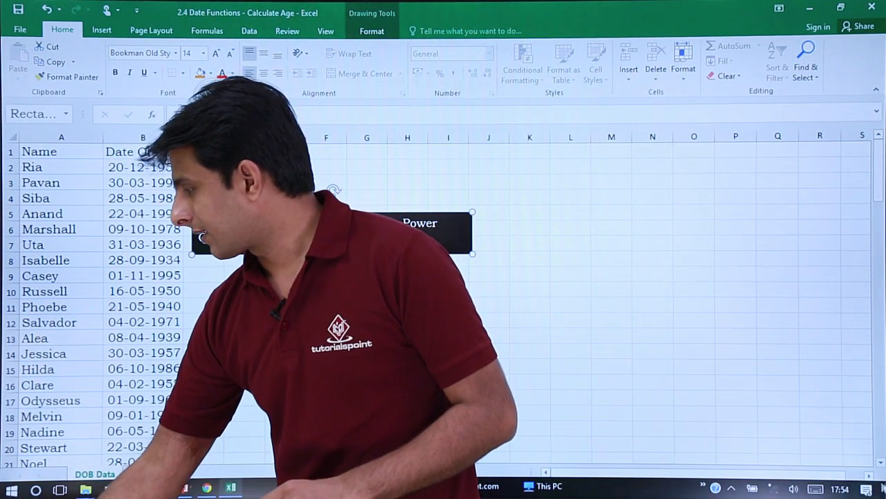
Load the Name and Date Of Birth list as a headered table into Power Query via From Table.
{"action": "left_click", "coordinate": [835, 485]}
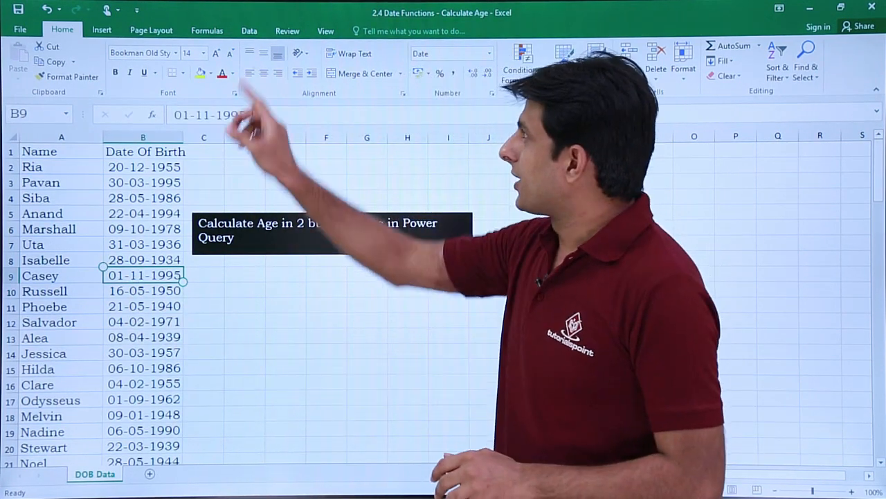
{"action": "left_click", "coordinate": [249, 30]}
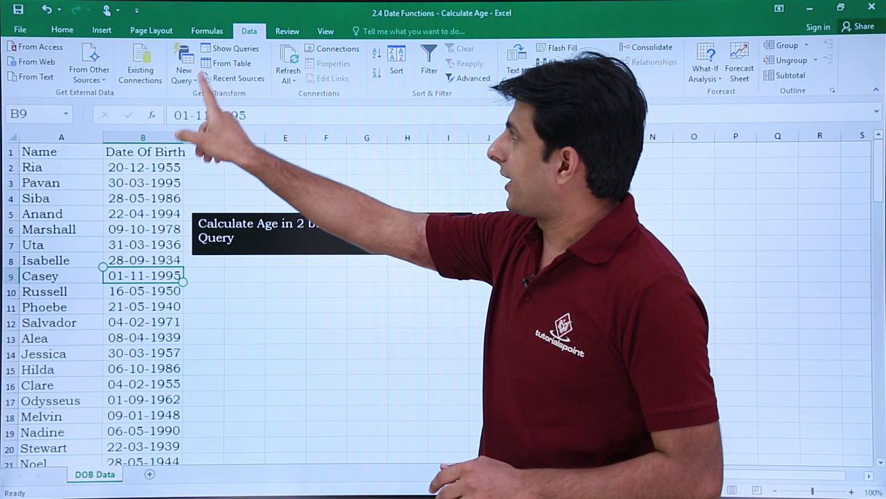
{"action": "left_click", "coordinate": [232, 63]}
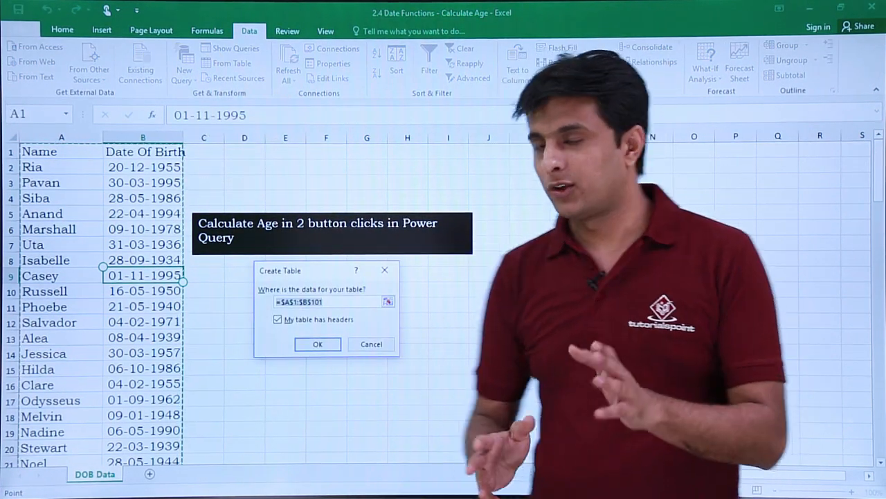
{"action": "left_click", "coordinate": [317, 344]}
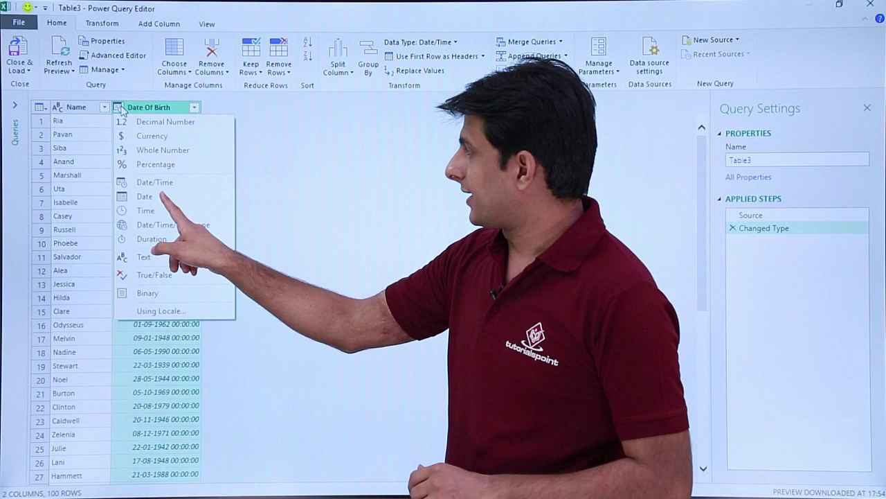
Change the Date Of Birth column's data type from date-time to Date.
{"action": "left_click", "coordinate": [144, 197]}
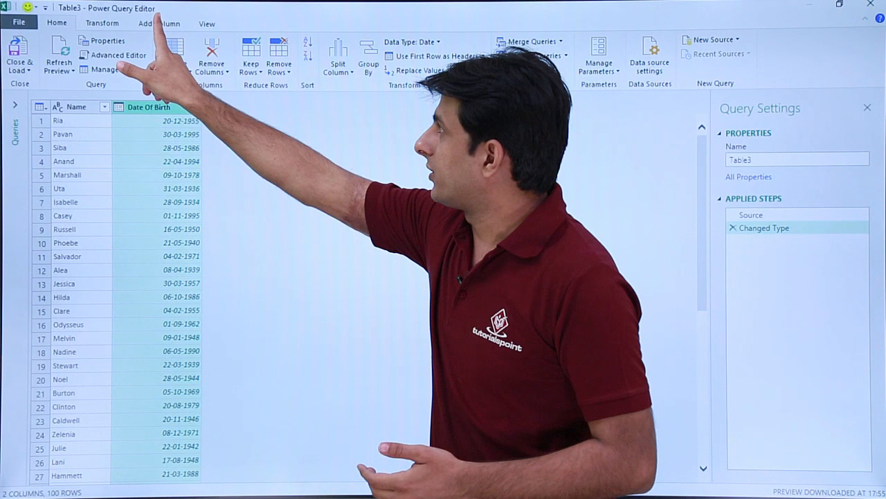
Add an Age duration column calculated from Date Of Birth using Add Column > Date > Age.
{"action": "left_click", "coordinate": [156, 22]}
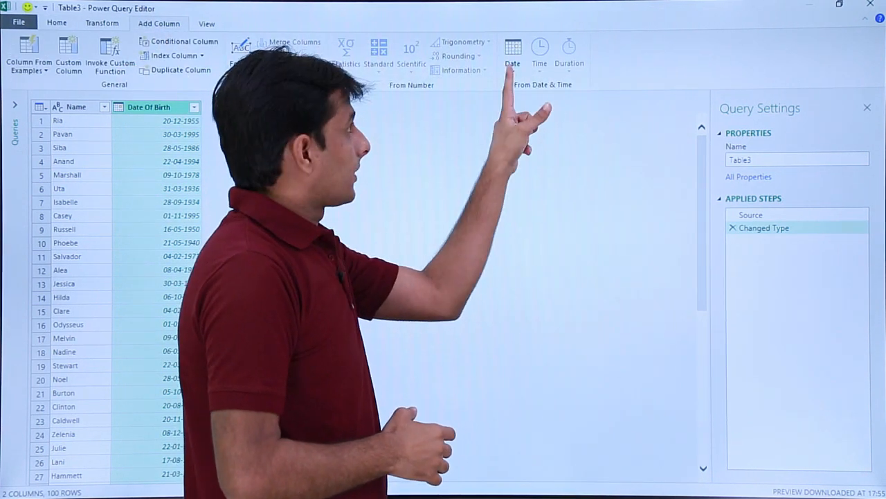
{"action": "left_click", "coordinate": [509, 52]}
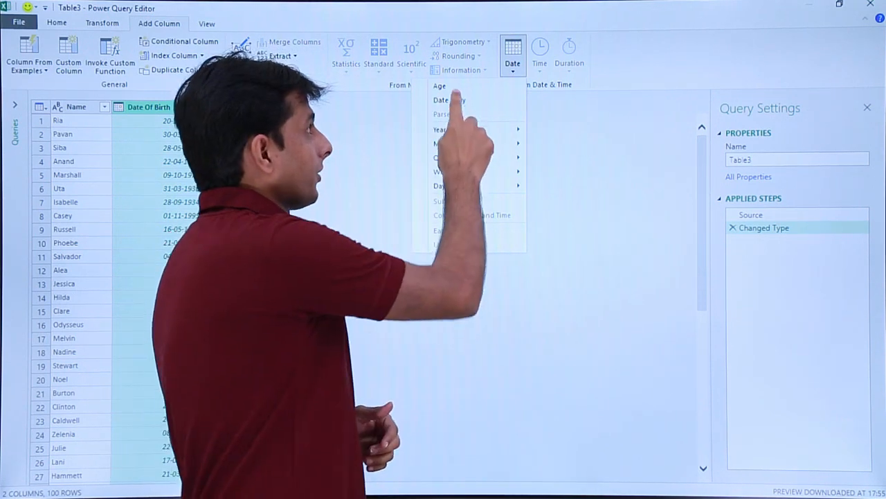
{"action": "left_click", "coordinate": [438, 85]}
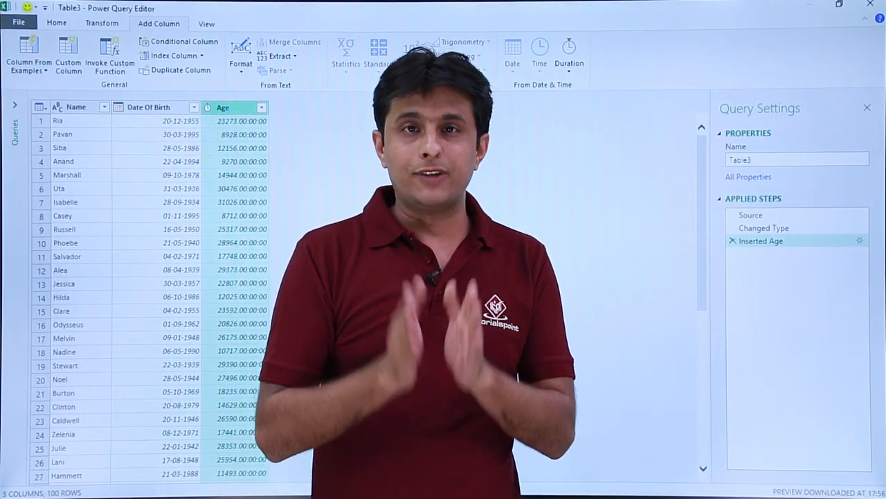
Add a Total Years column converting each Age duration into decimal years.
{"action": "left_click", "coordinate": [569, 53]}
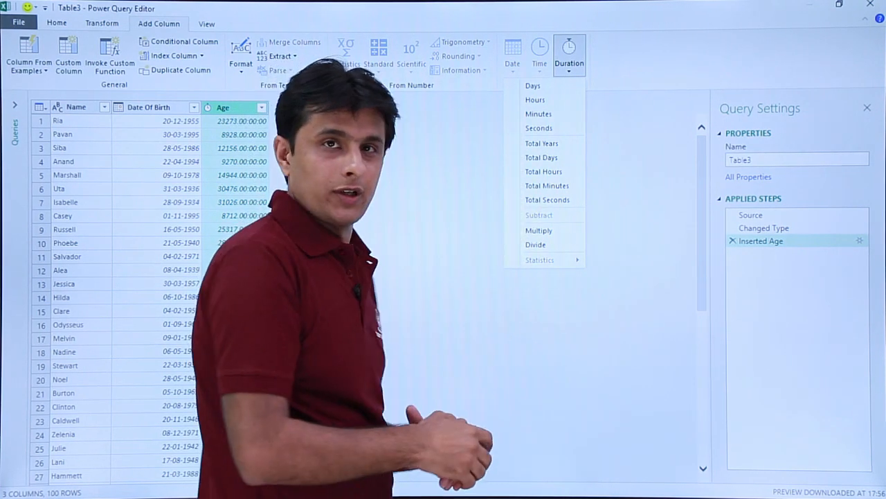
{"action": "left_click", "coordinate": [541, 142]}
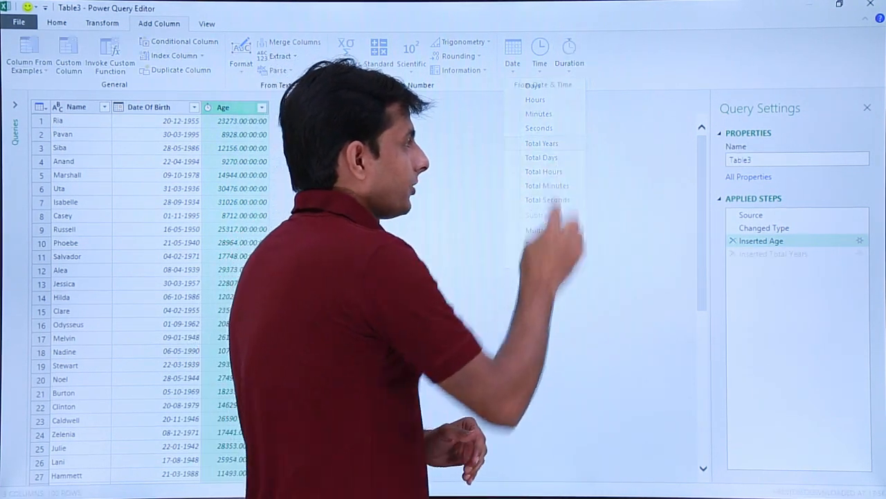
{"action": "left_click", "coordinate": [542, 143]}
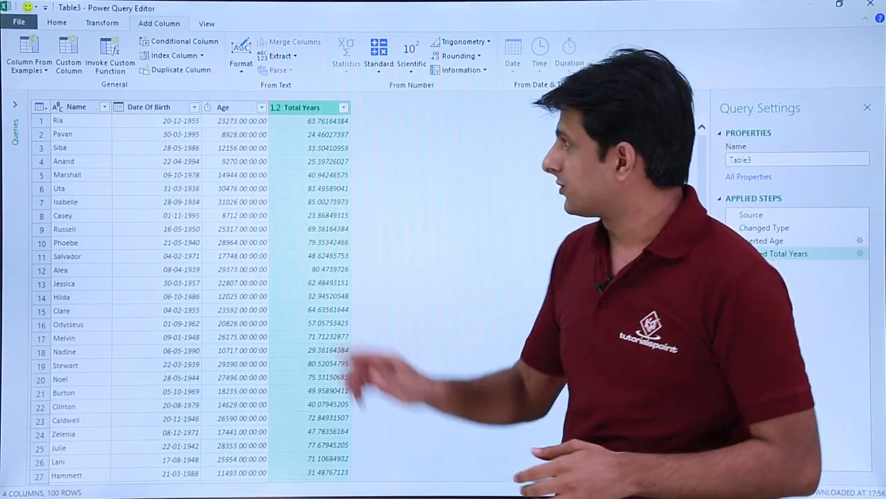
Change the Total Years column's data type to Whole Number.
{"action": "left_click", "coordinate": [277, 108]}
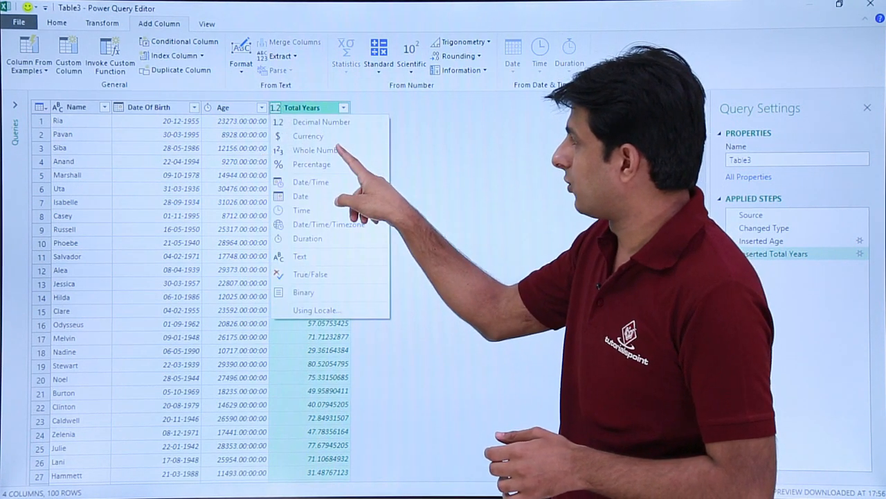
{"action": "left_click", "coordinate": [316, 150]}
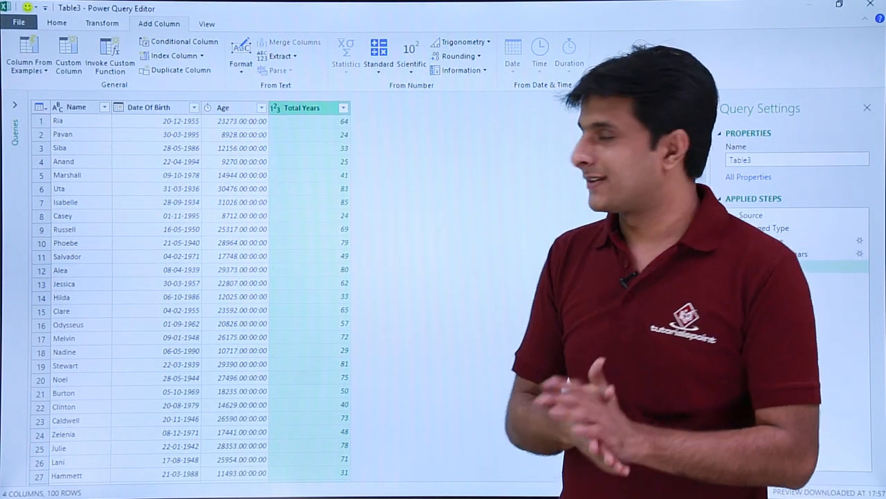